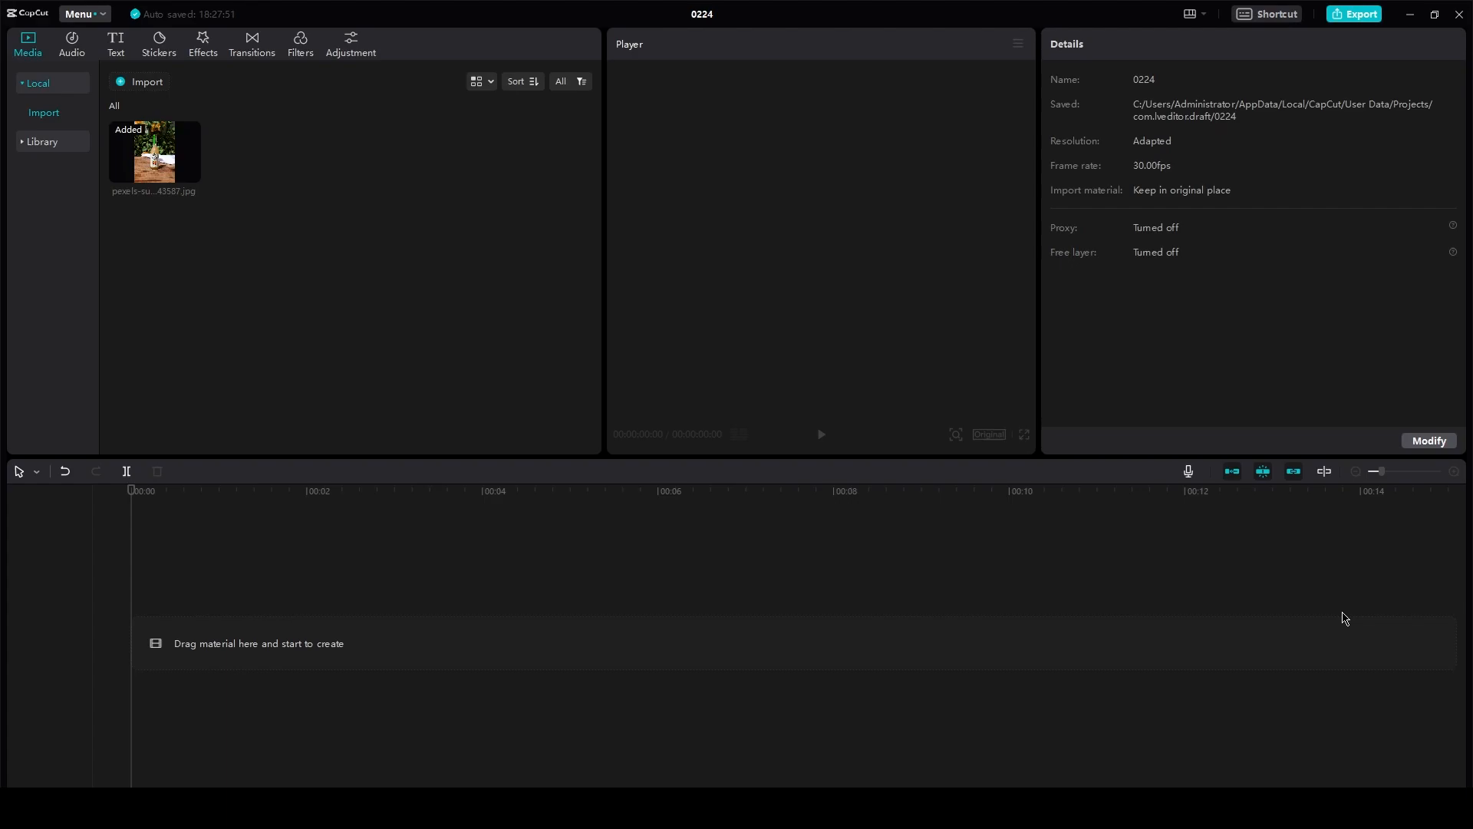
mouse_move(222, 155)
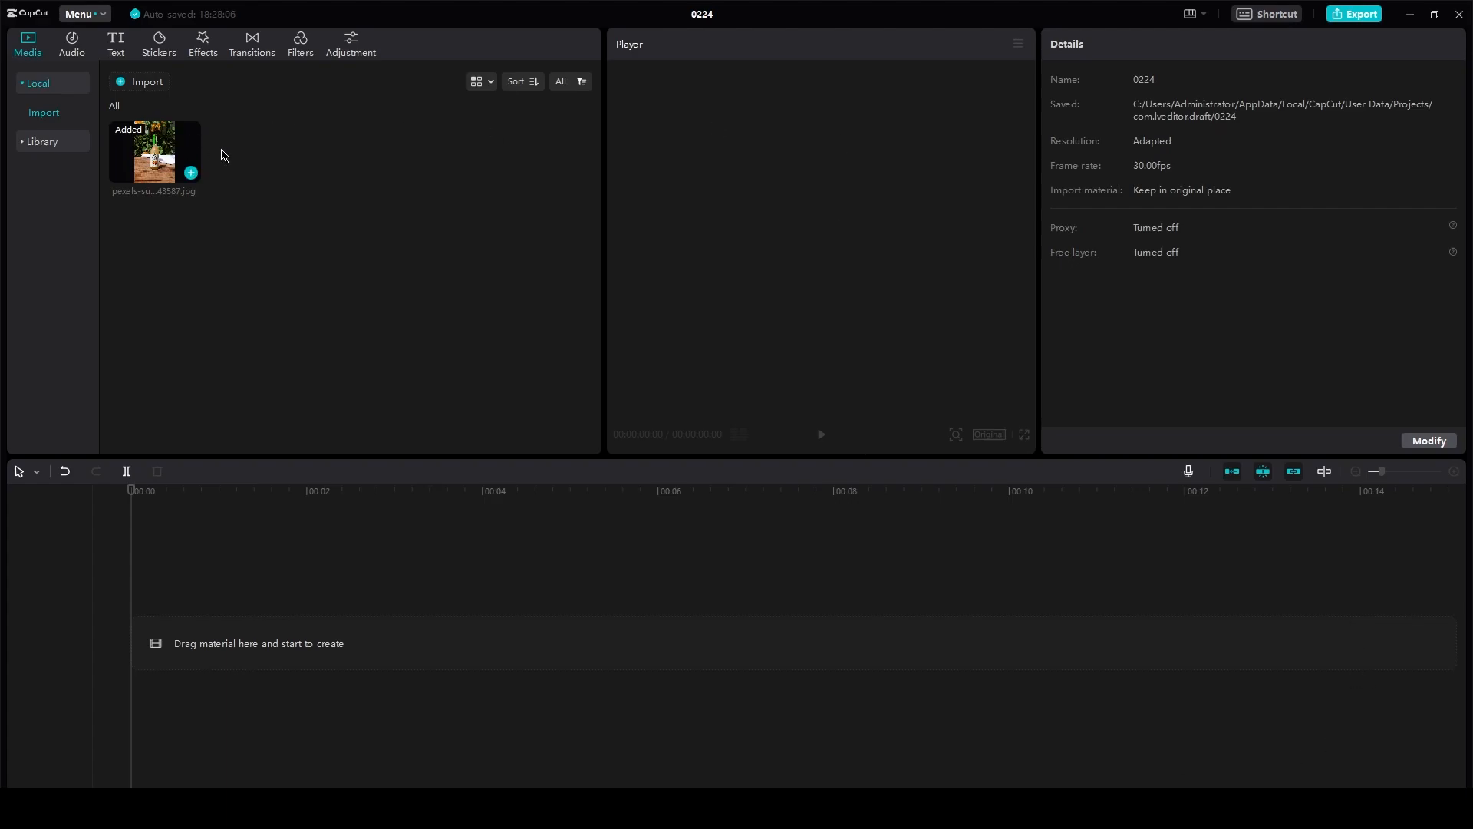
mouse_move(225, 498)
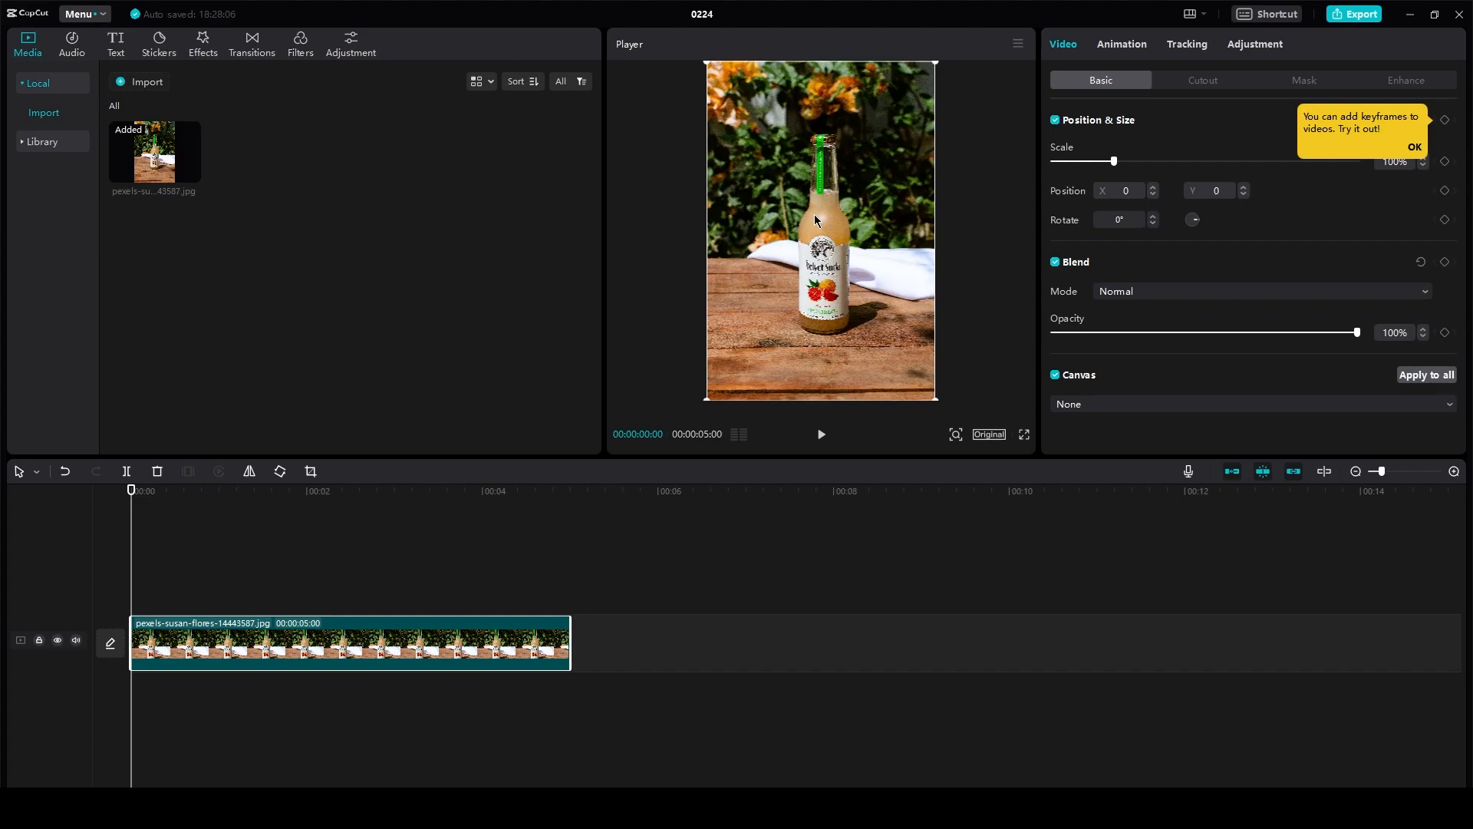
mouse_move(884, 291)
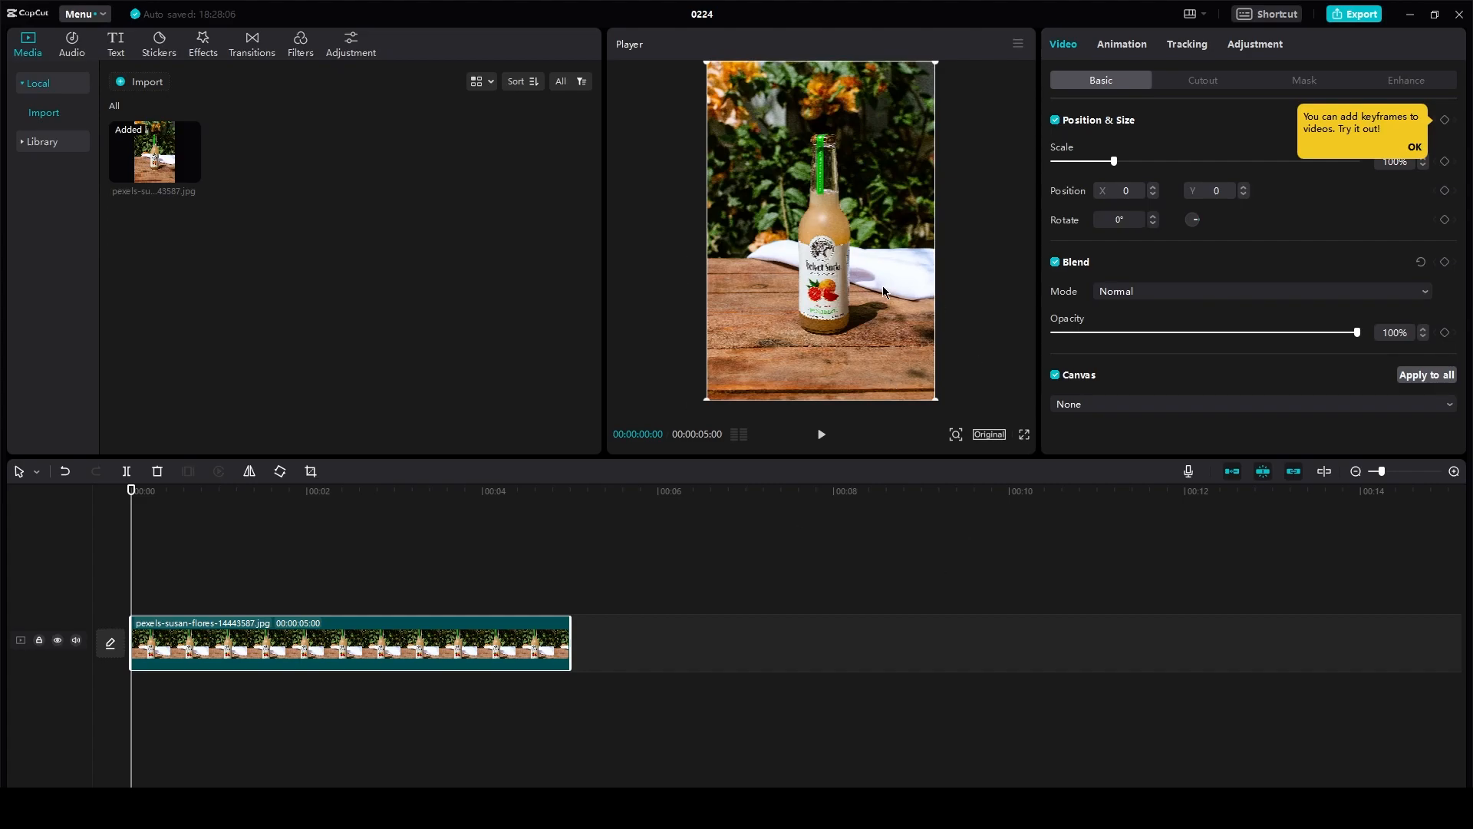
mouse_move(1154, 334)
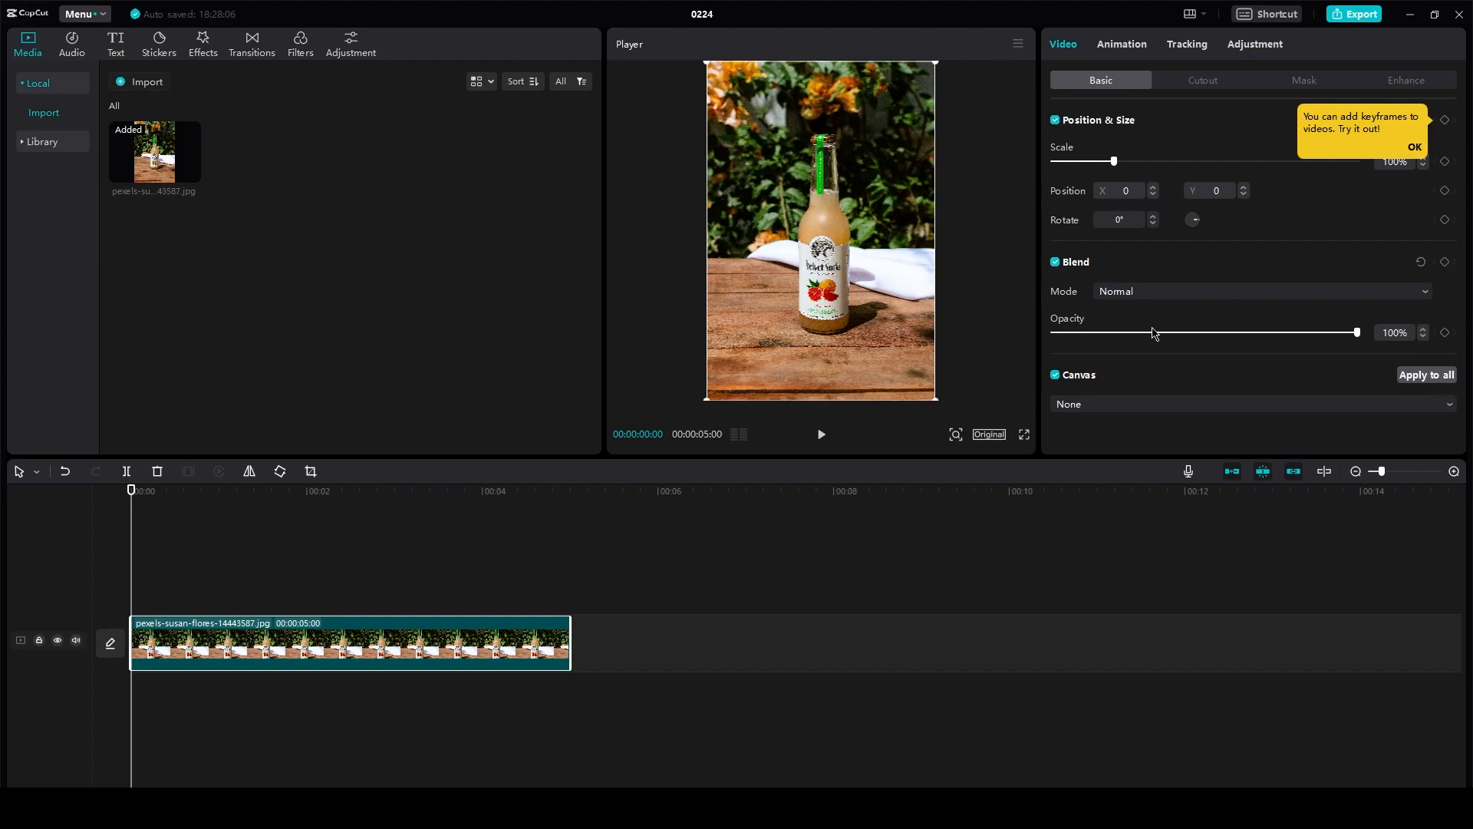
- Set the bottle clip's blend mode to Darken from the Blend Mode list
click(1259, 290)
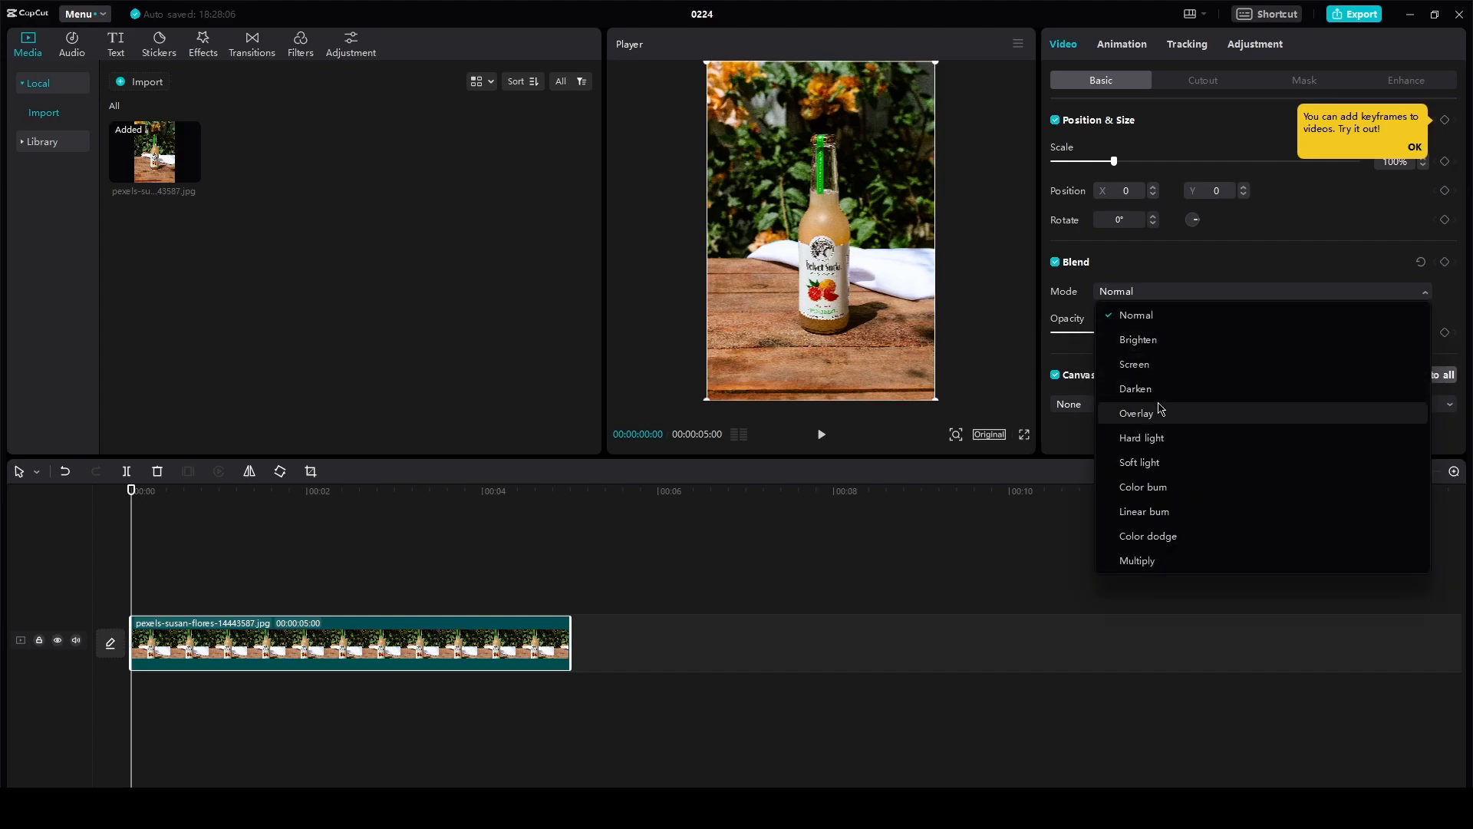
click(1134, 388)
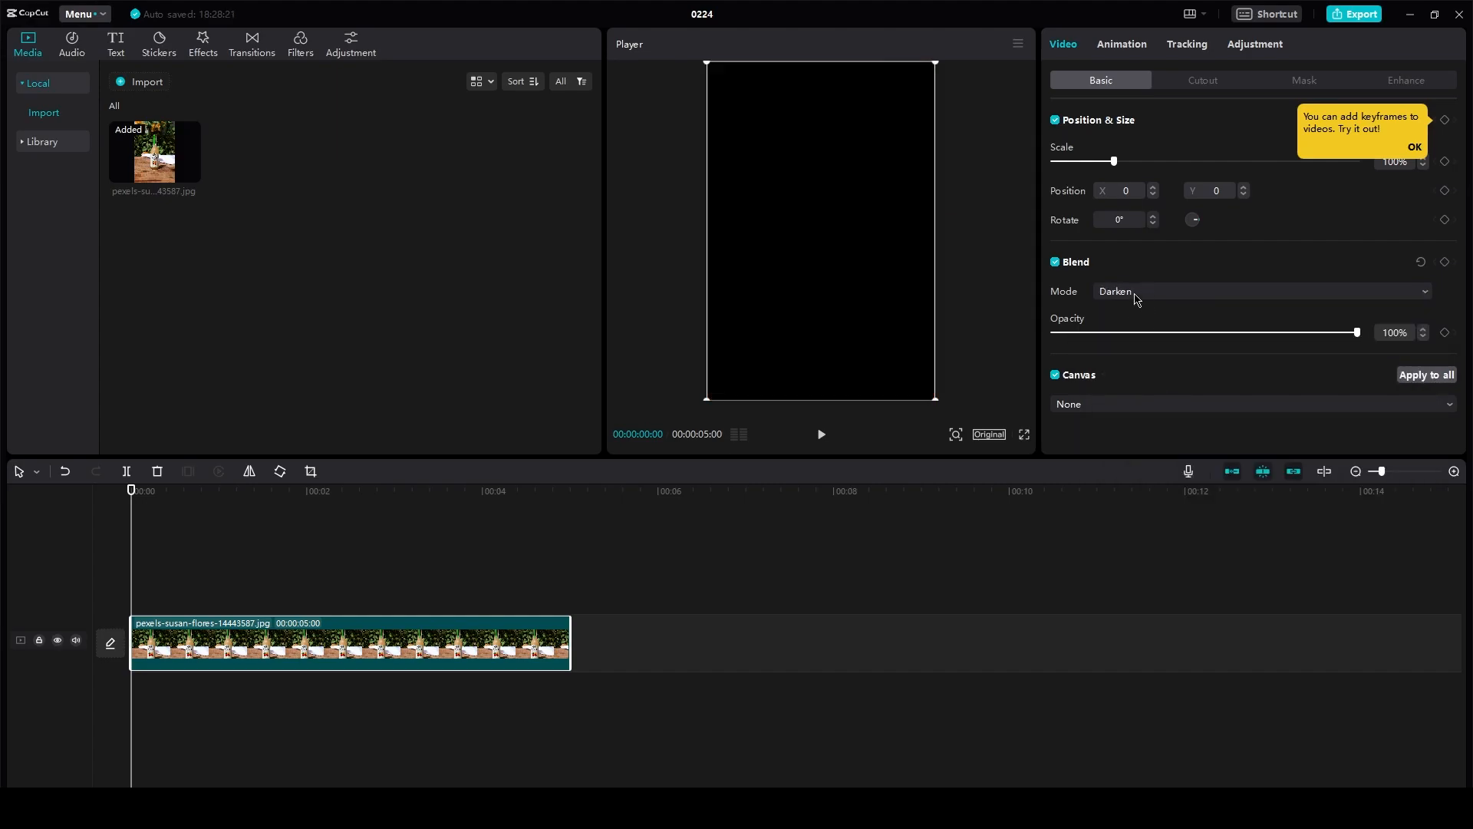
click(1259, 295)
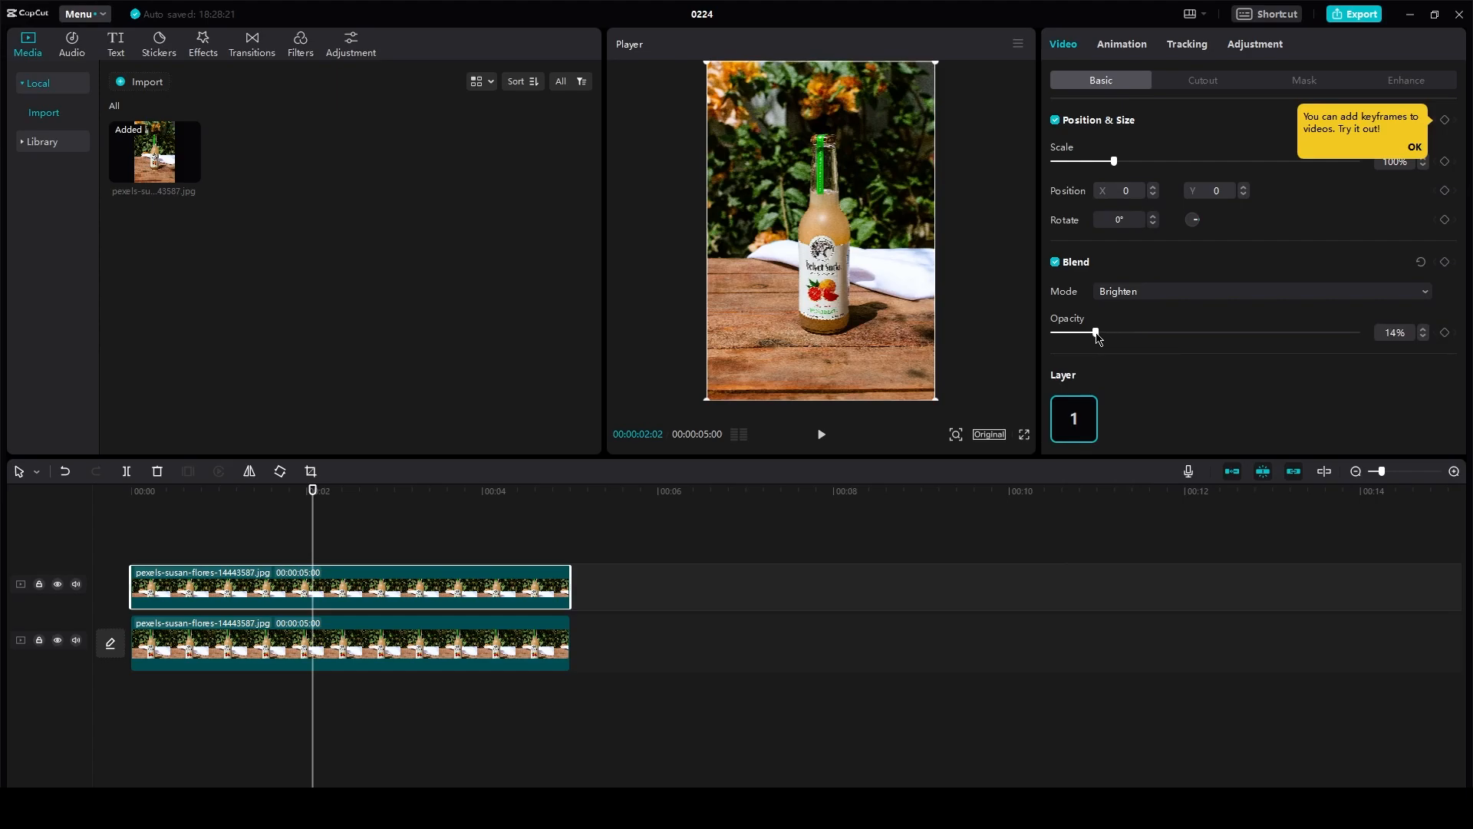
- Move the duplicate clip to layer 1 and set its blend mode to Normal at 66% opacity
click(1259, 292)
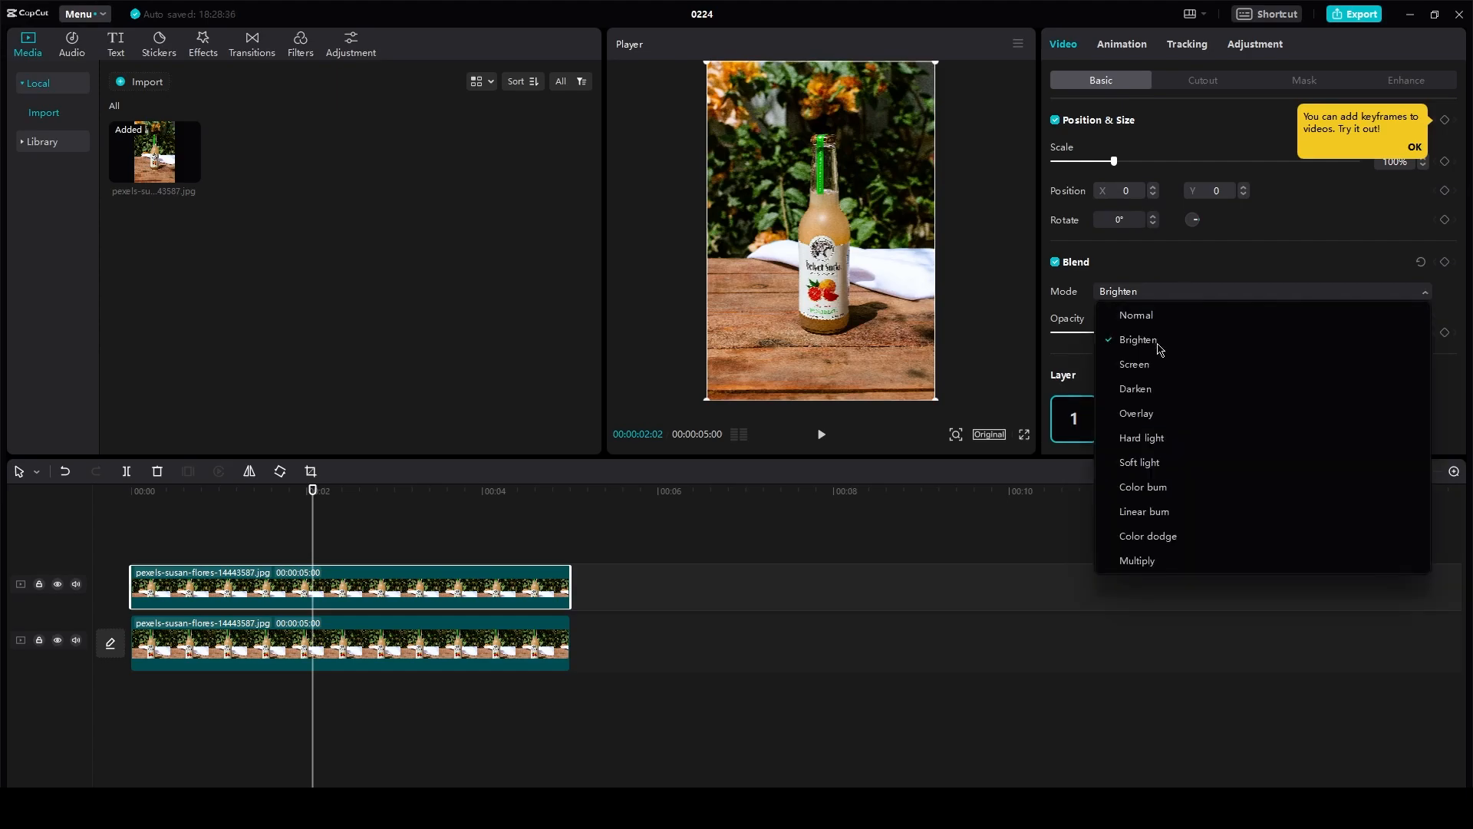
click(1135, 388)
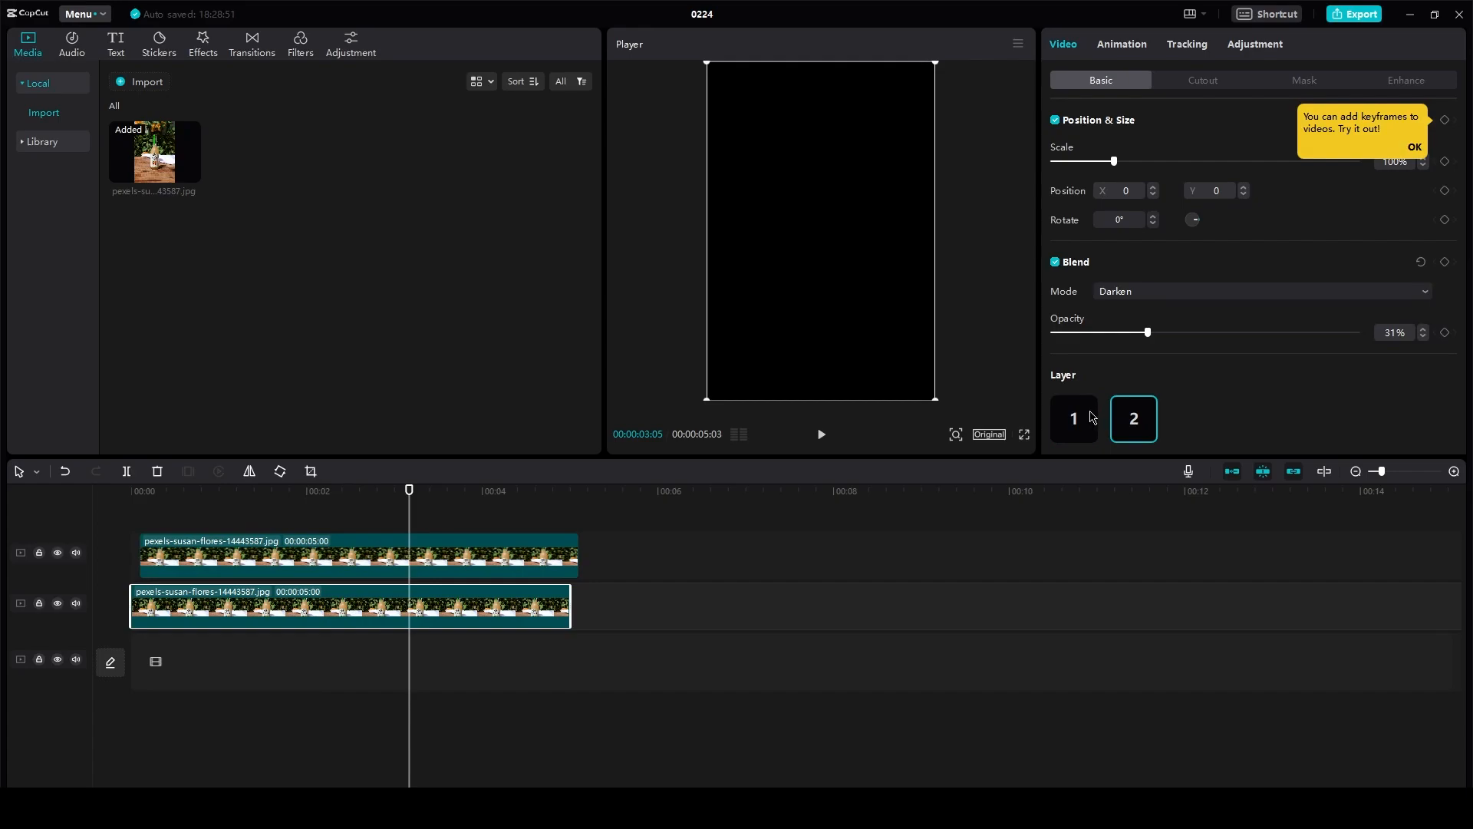
click(1073, 417)
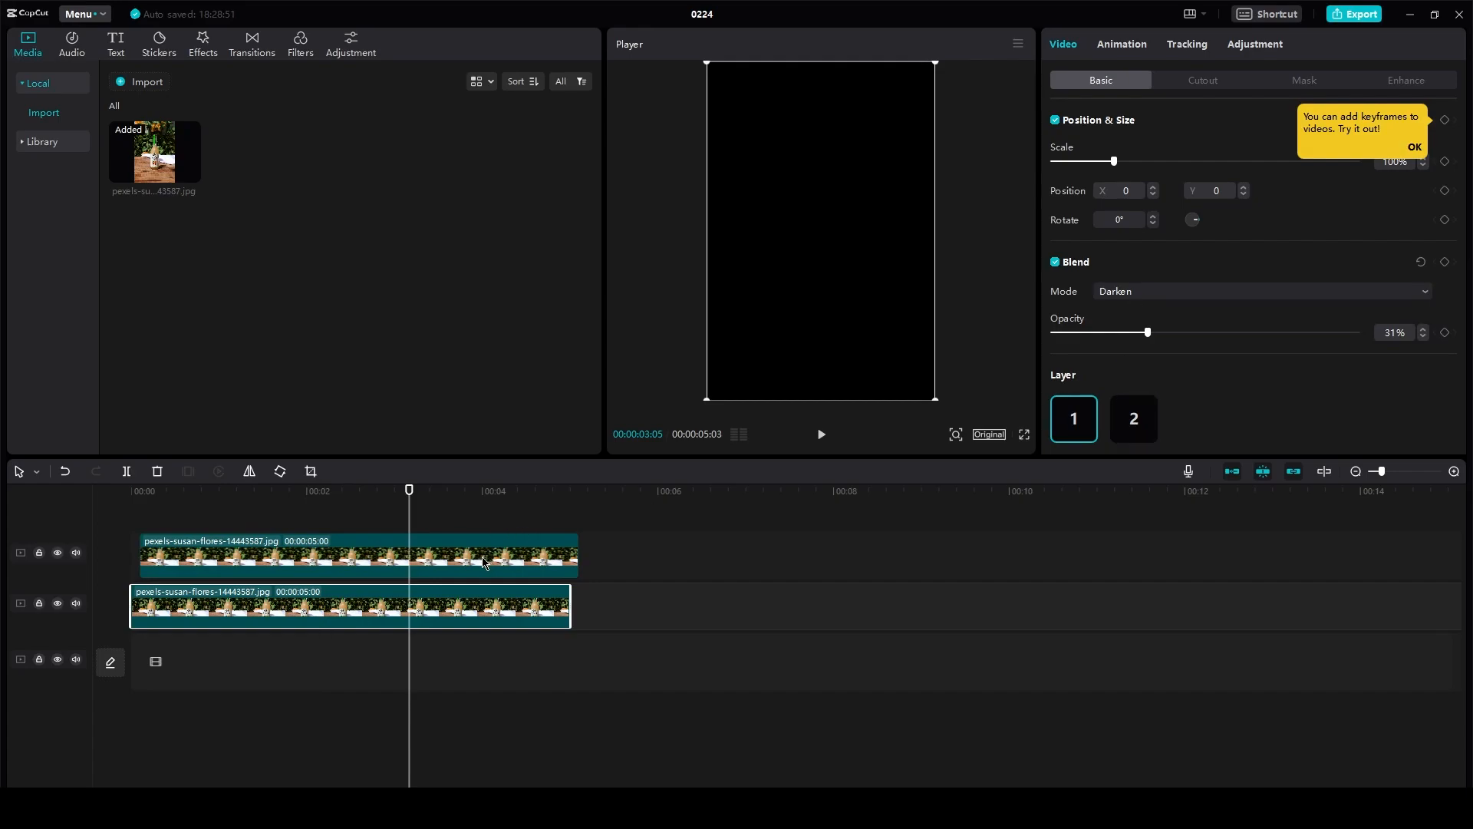
click(1259, 290)
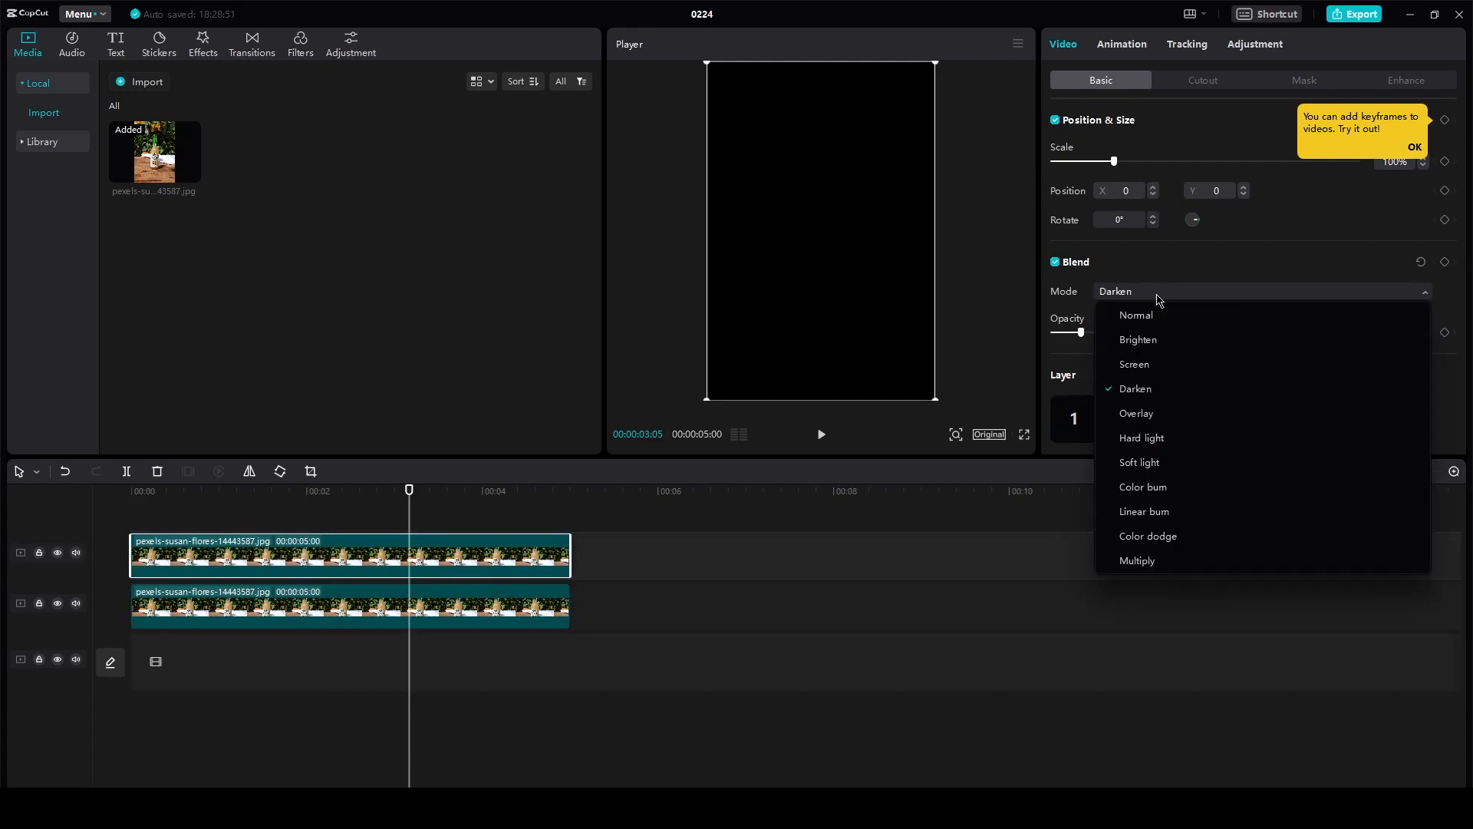
click(1135, 315)
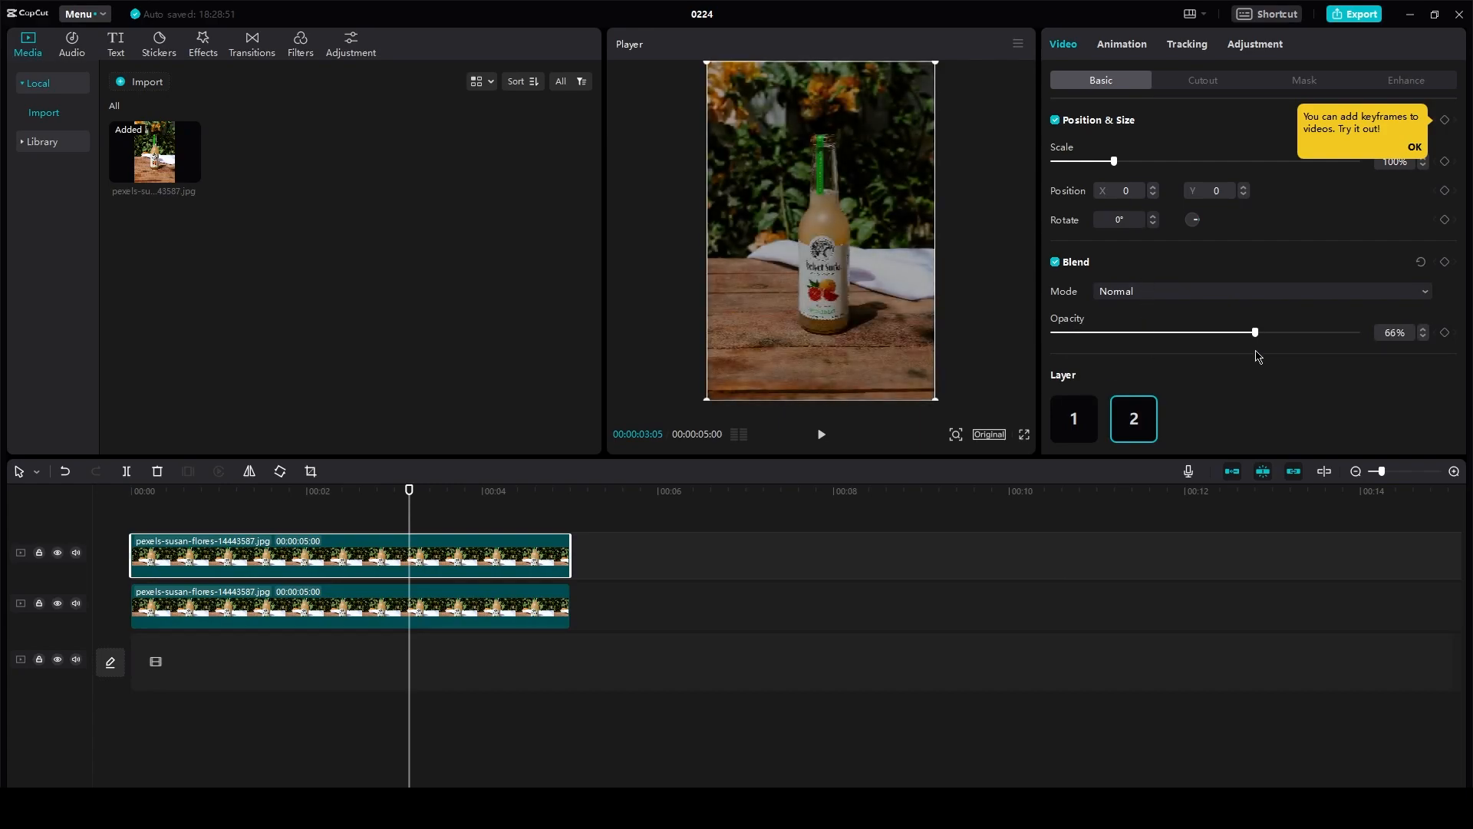
click(1305, 80)
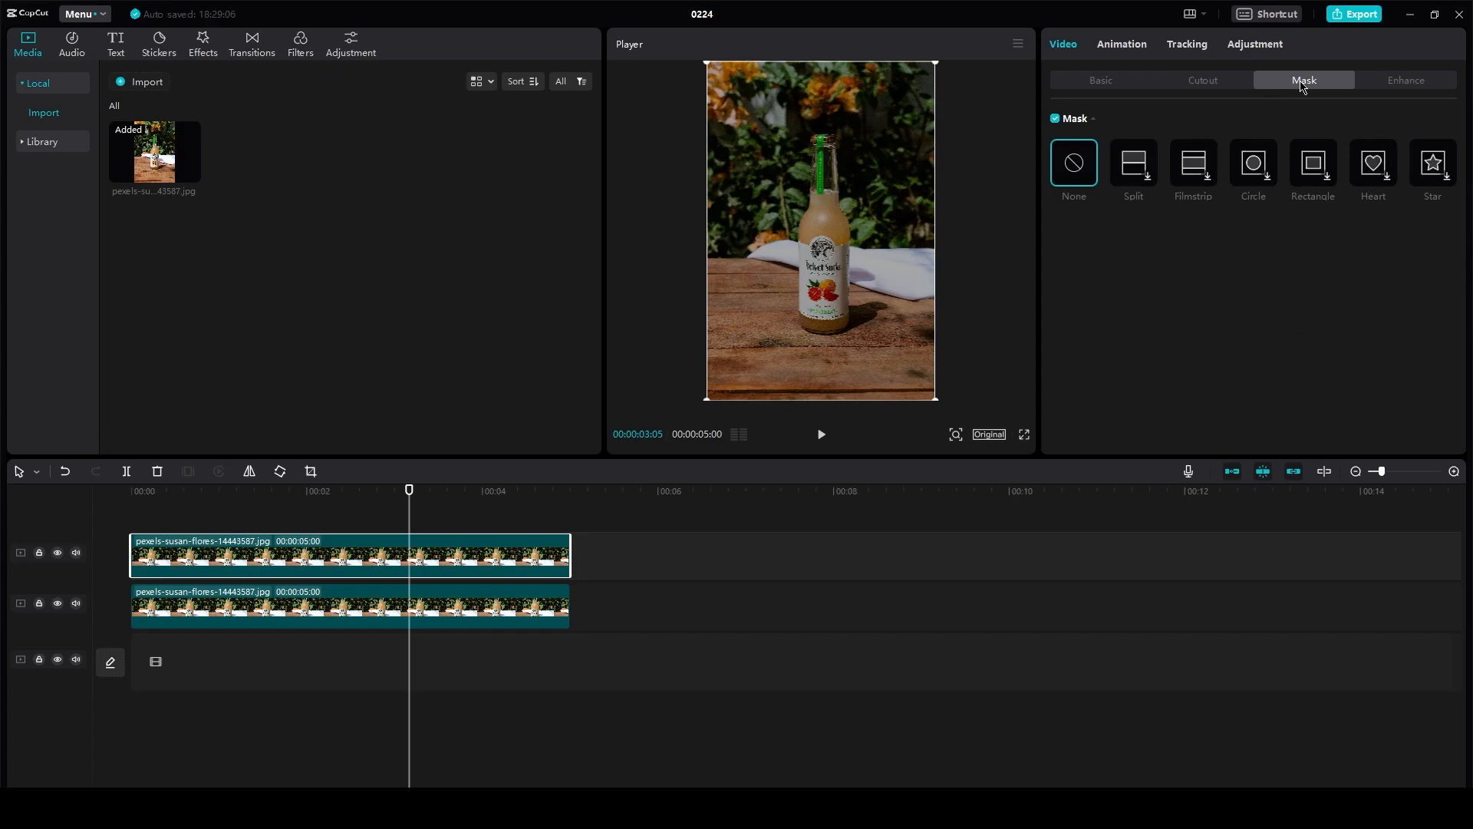
click(1099, 80)
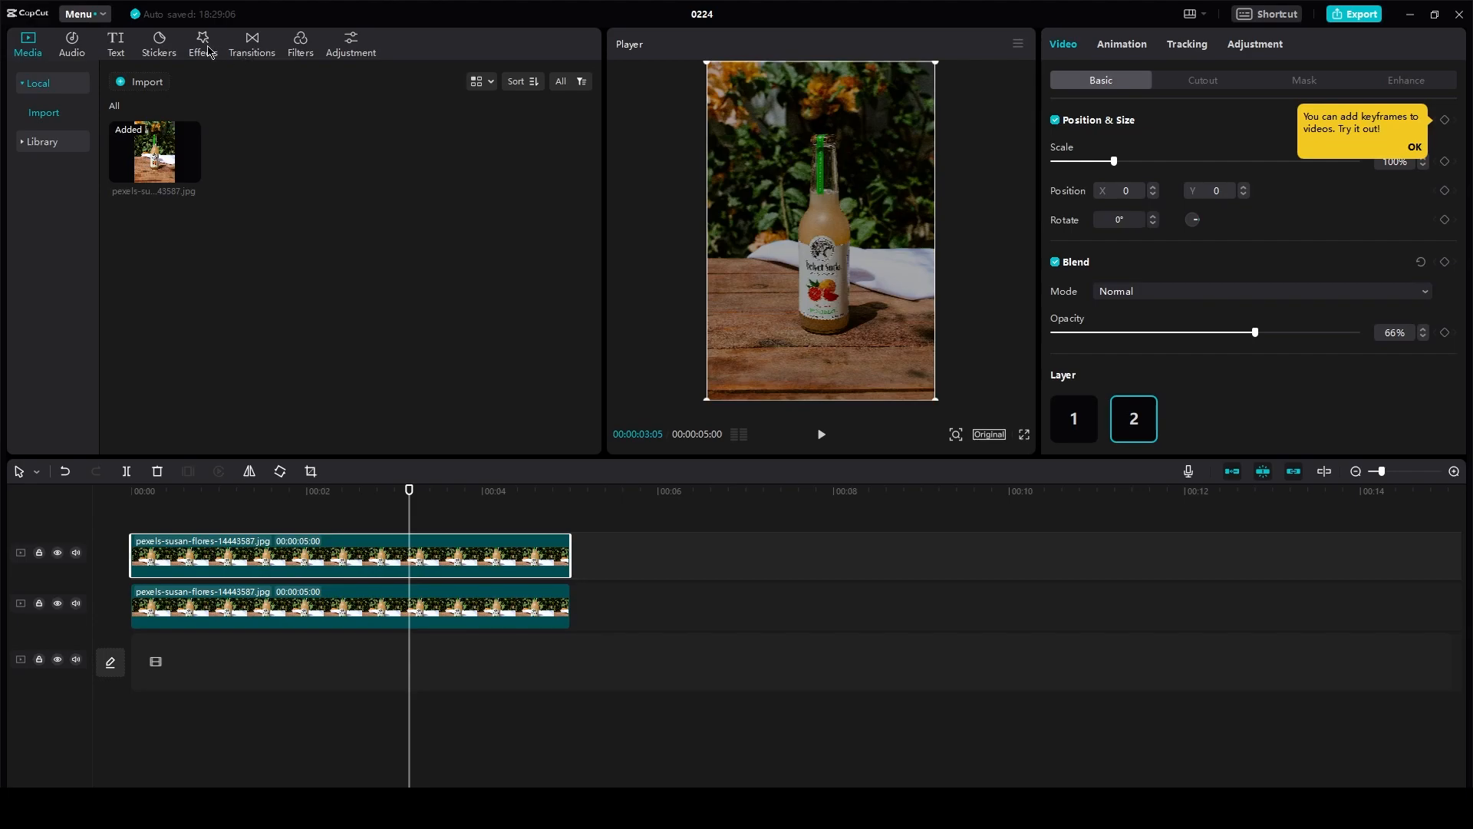
- Adjust the top layer: brightness 4, contrast 23, highlight -50, shadow -11, illumination -8
click(1254, 43)
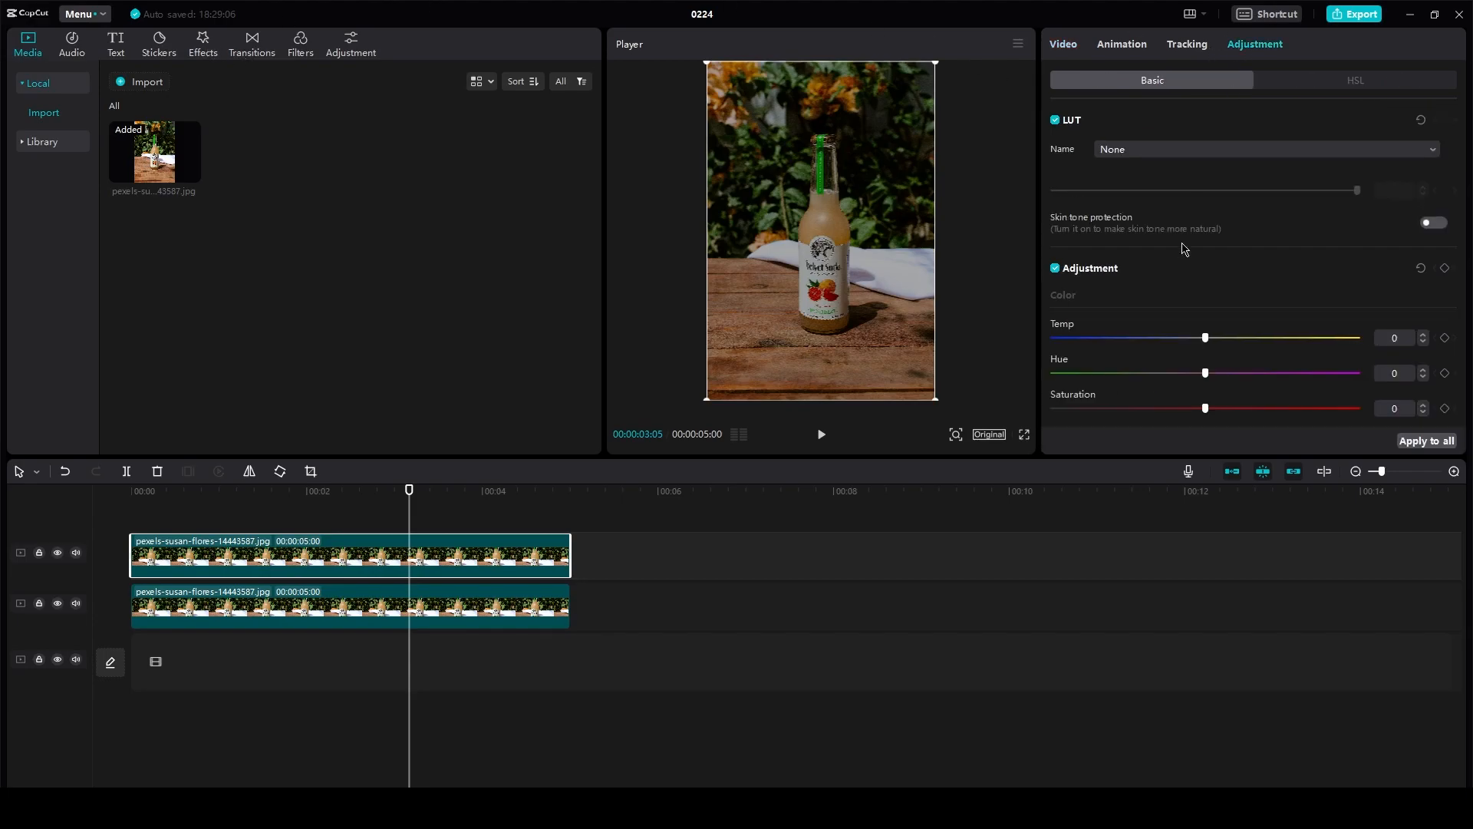
click(1263, 149)
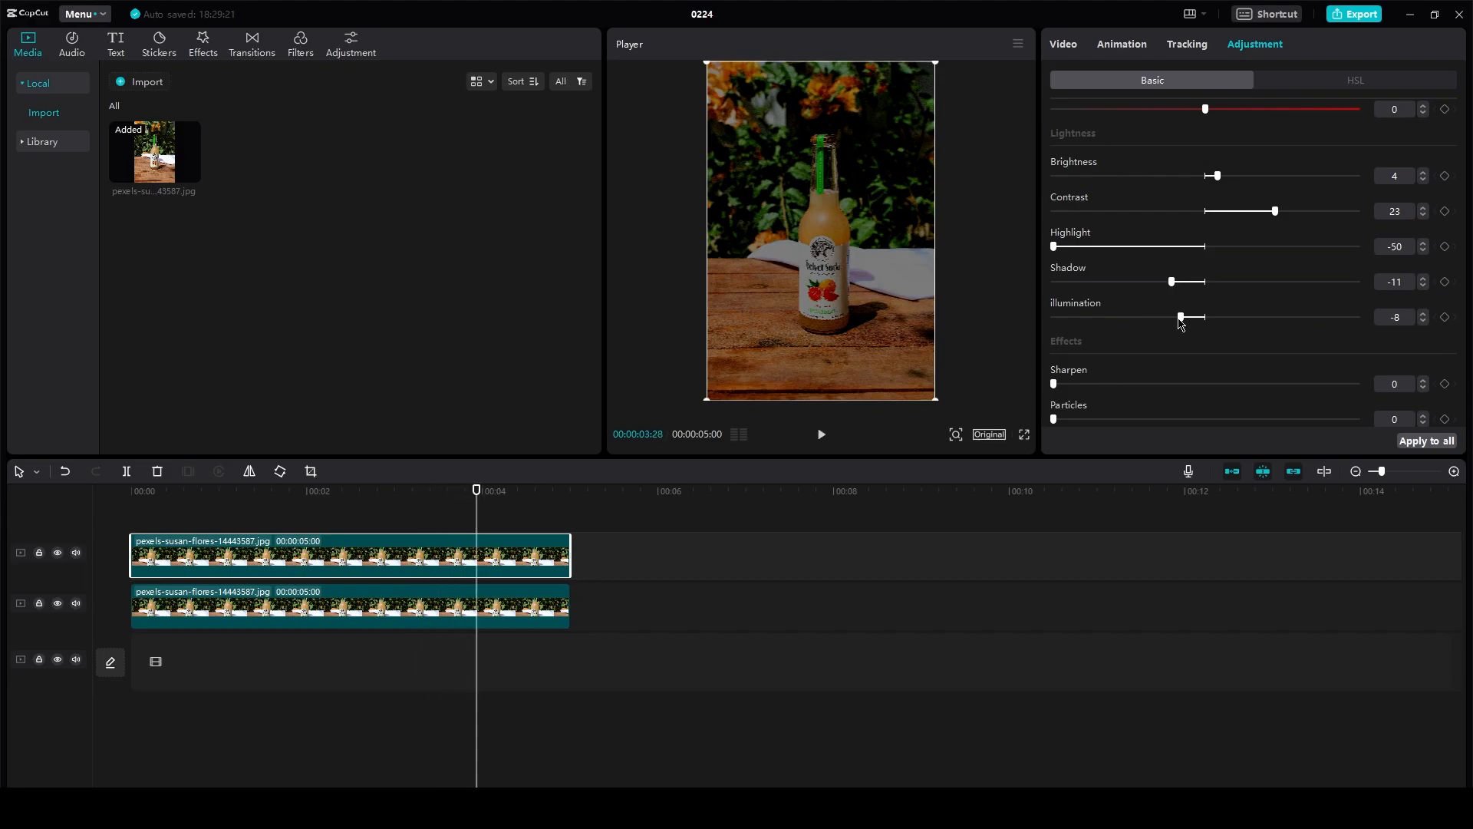
scroll(up, 3)
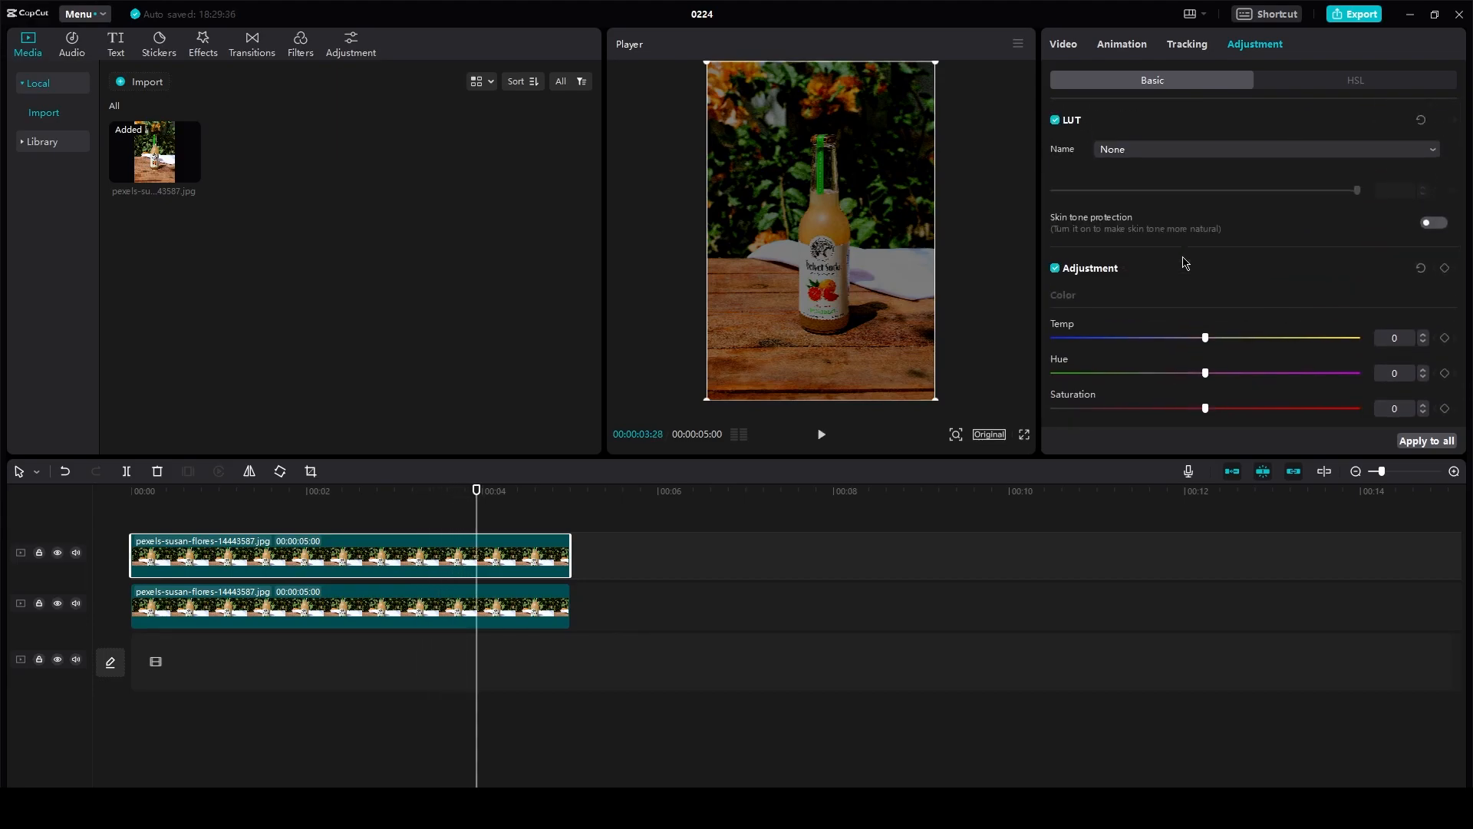